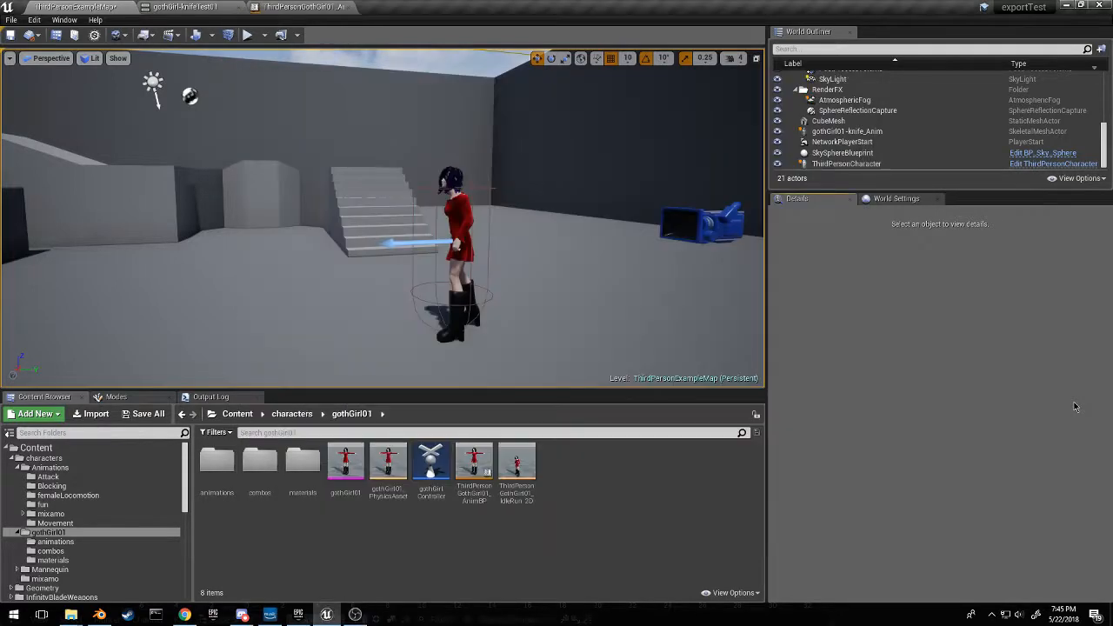
mouse_move(764, 519)
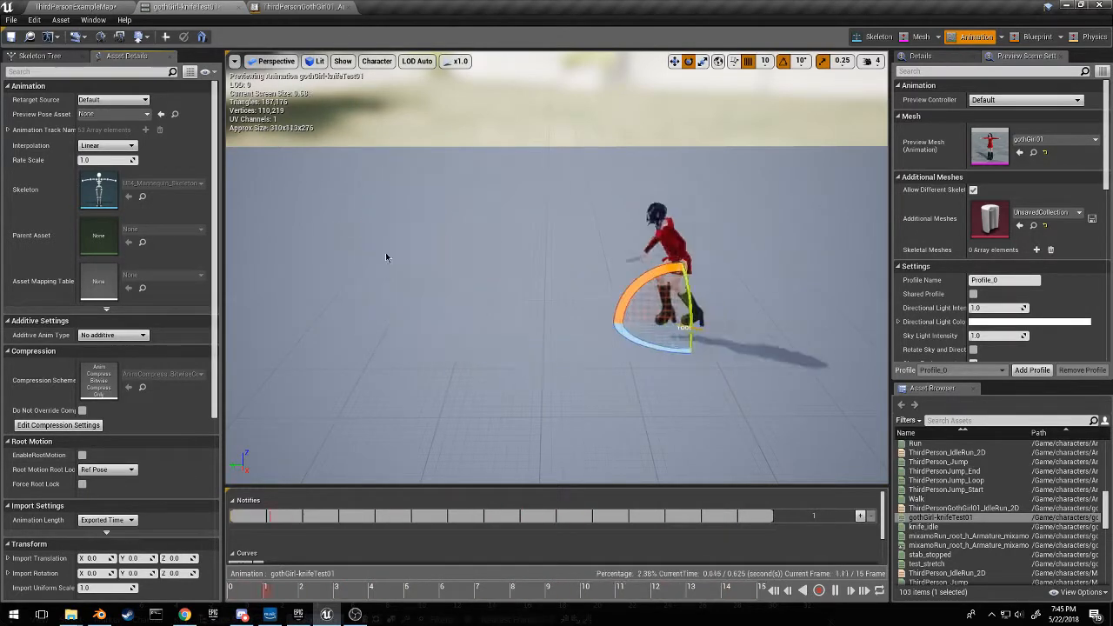
Switch back to ThirdPersonExampleMap and frame the goth-girl character from behind
left_click(818, 592)
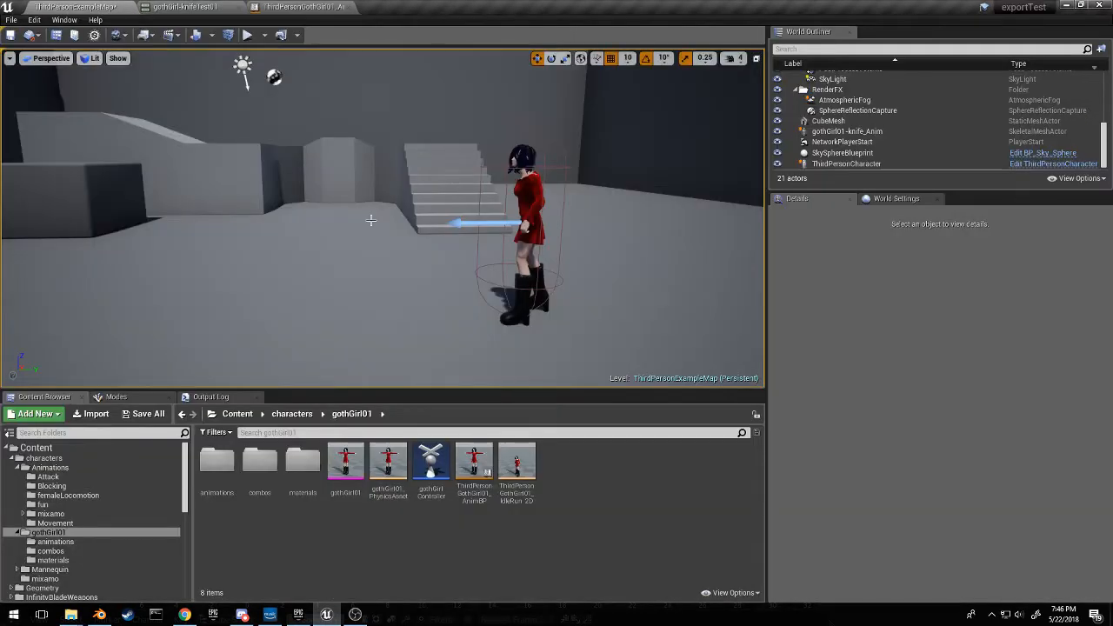
left_click(247, 35)
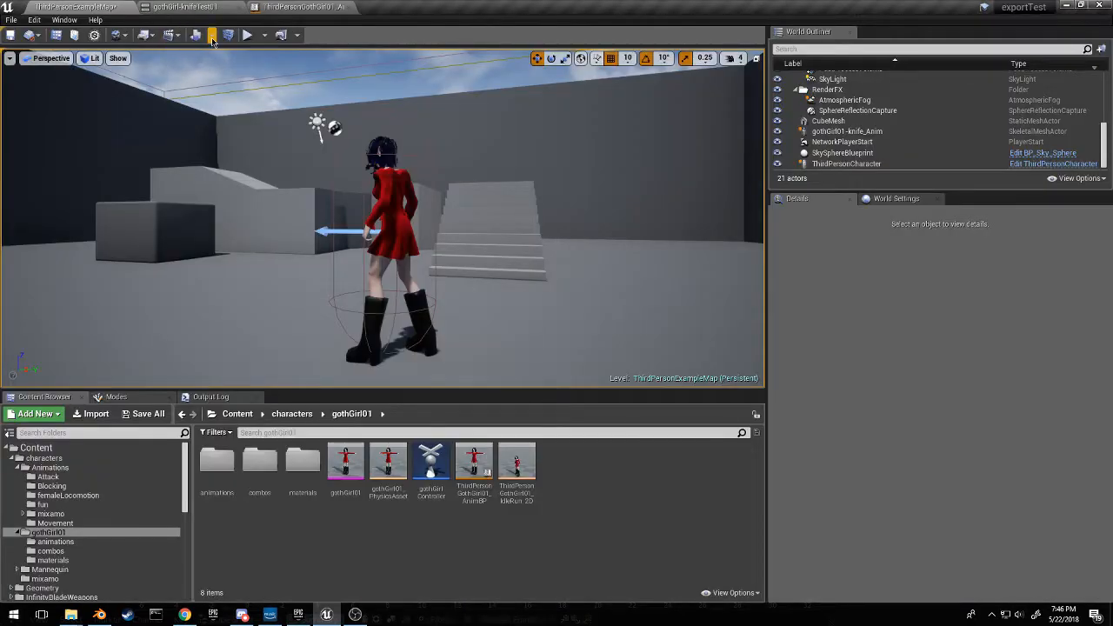
mouse_move(248, 35)
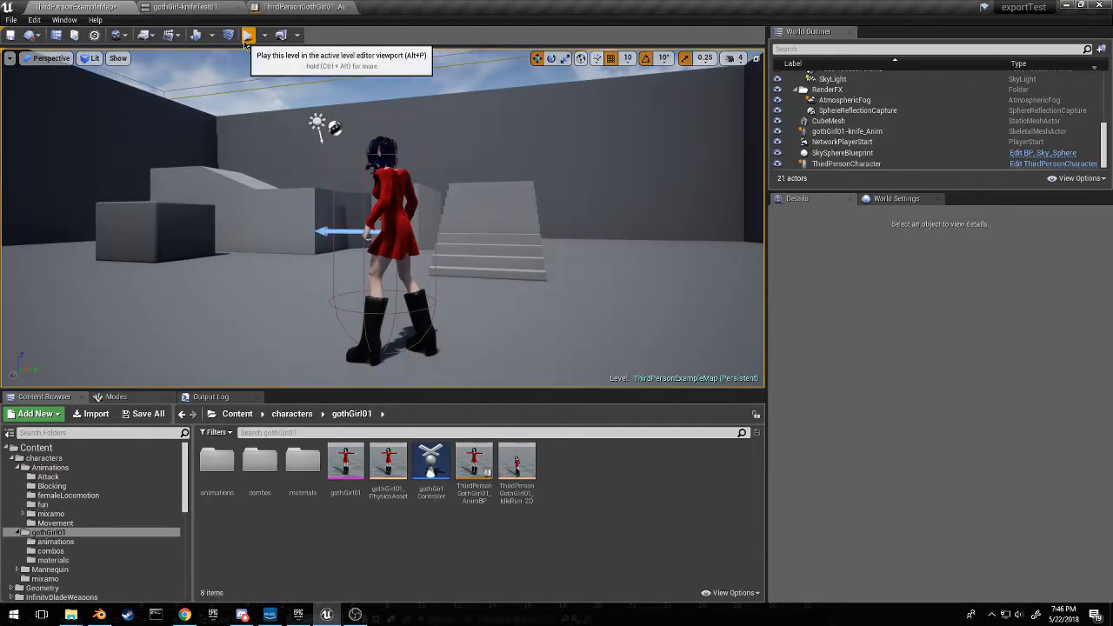
Play the level to watch the goth-girl's knife attack, then stop the session
left_click(248, 35)
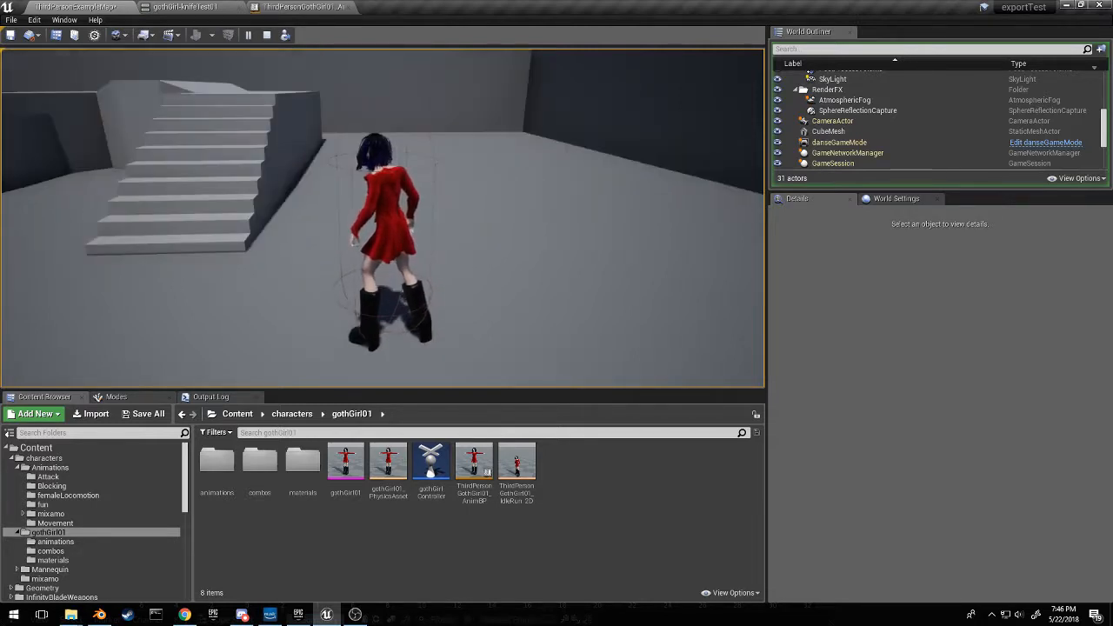
key("alt+tab")
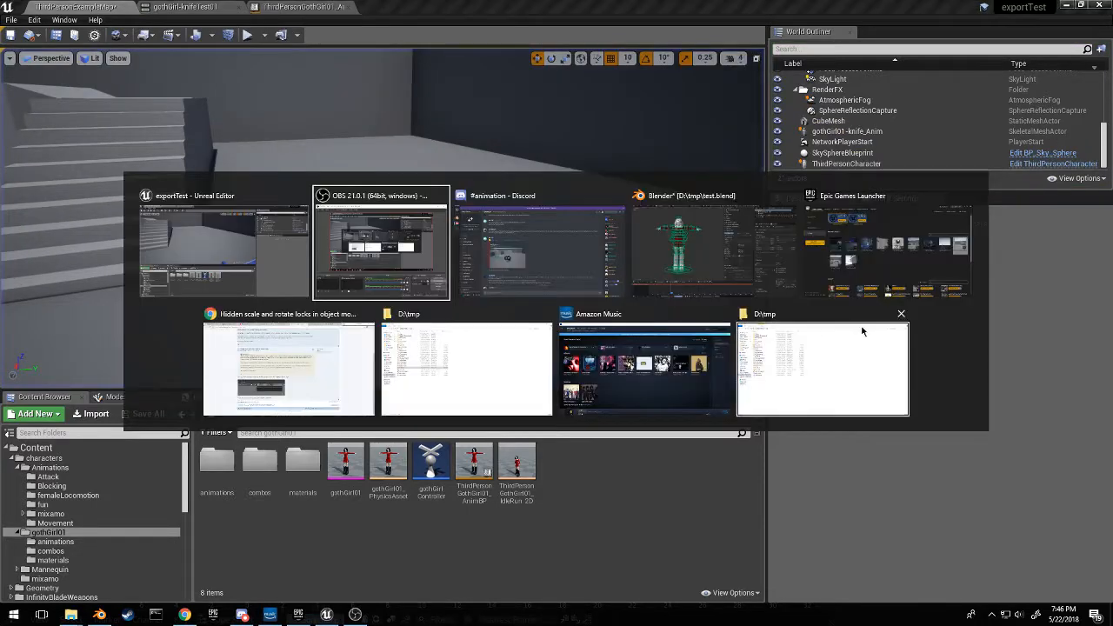